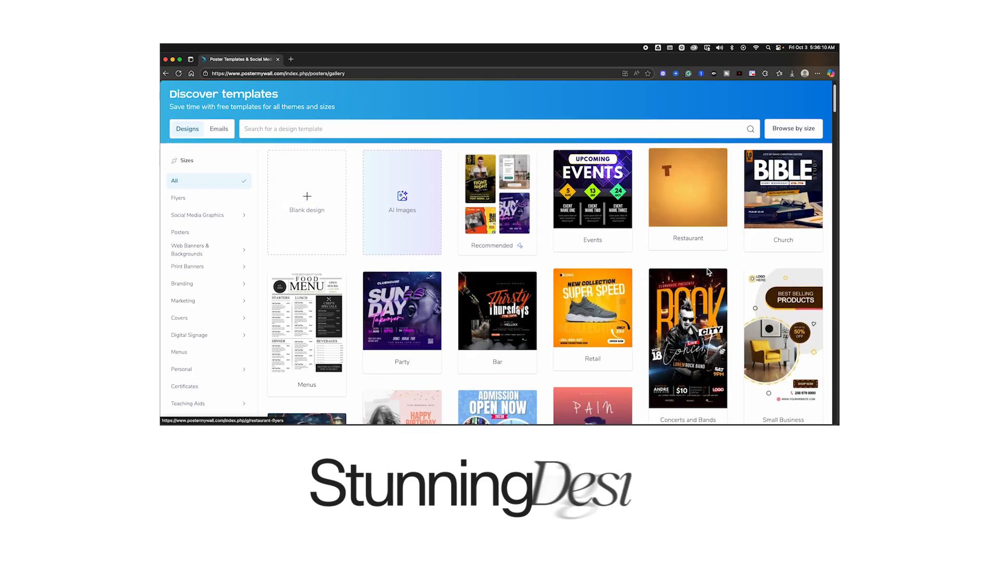
Scroll in the new InPrivate tab before entering postermywall.com in the address bar.
{"action": "scroll", "scroll_direction": "down", "scroll_amount": 3}
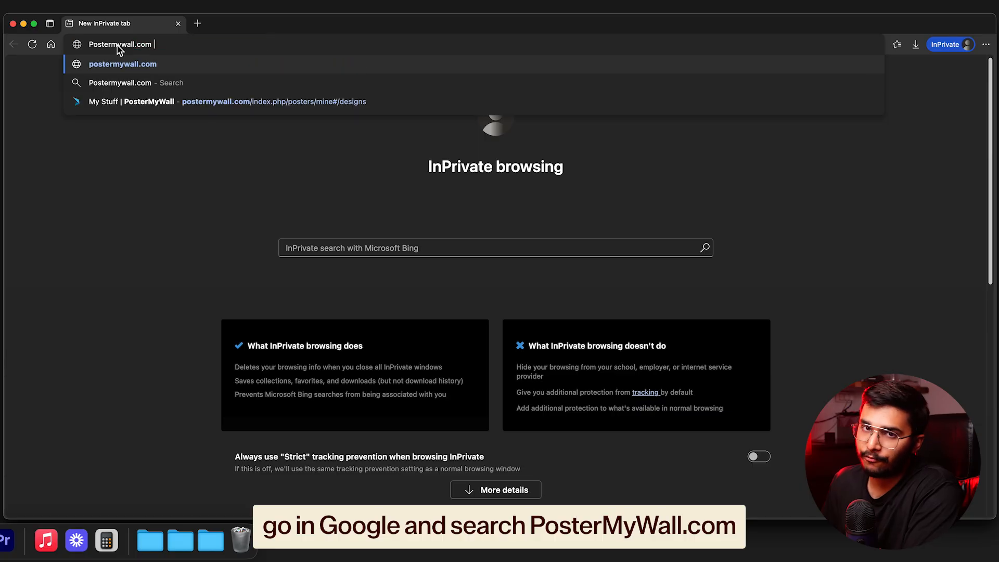
Load postermywall.com, choose Start creating, and log in via Continue with Google to reach the dashboard.
{"action": "key", "text": "Enter"}
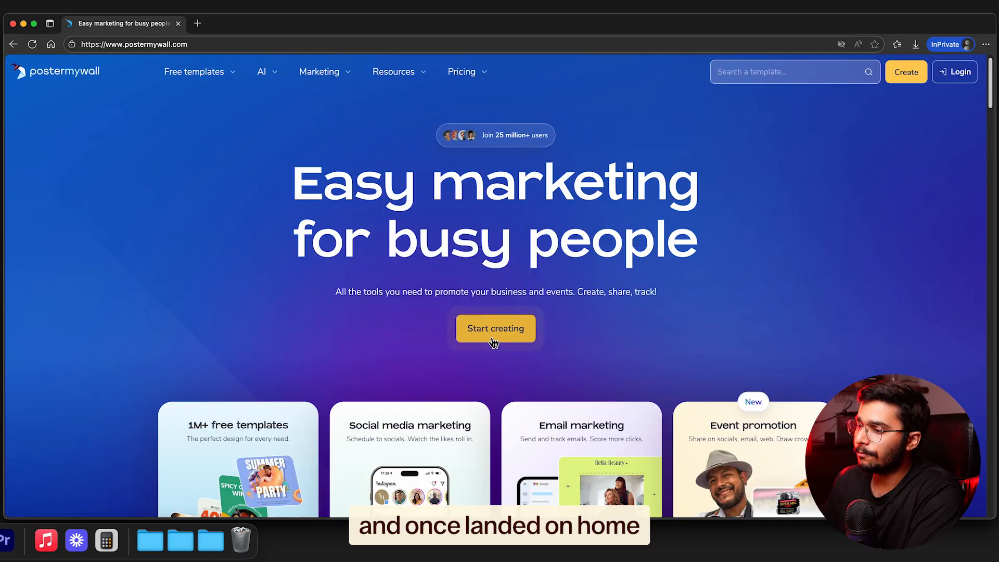
{"action": "left_click", "coordinate": [495, 328]}
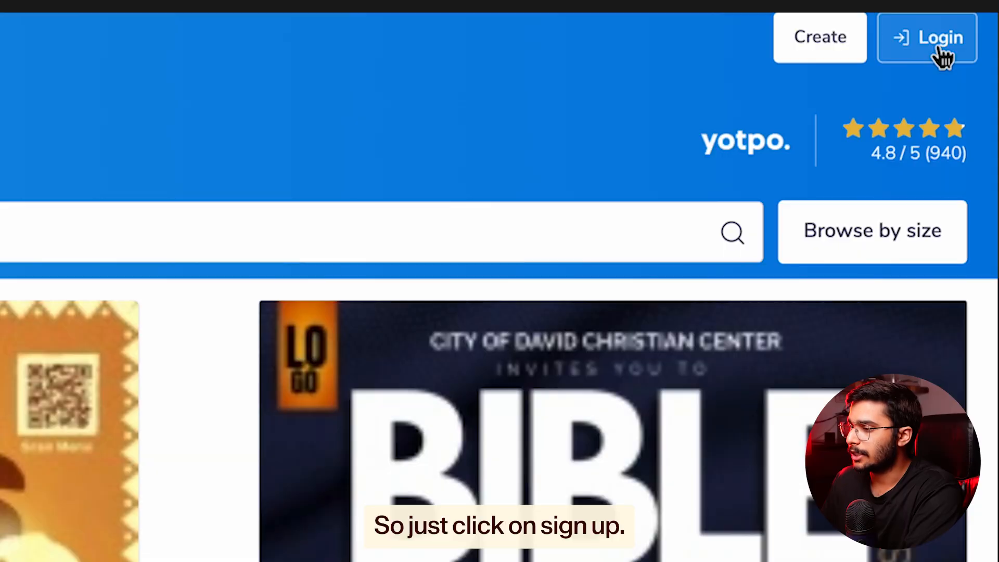
{"action": "left_click", "coordinate": [927, 38]}
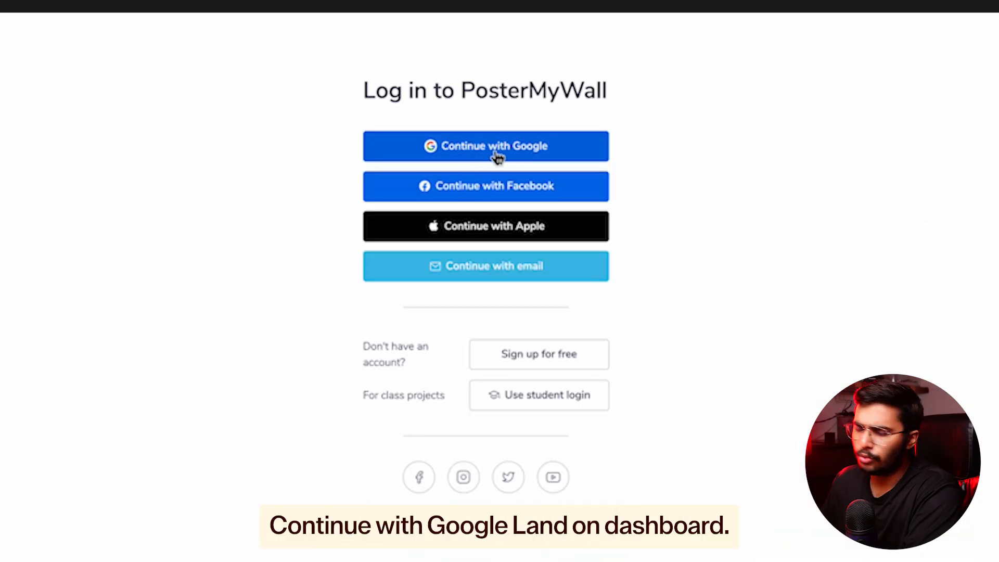
{"action": "left_click", "coordinate": [486, 146]}
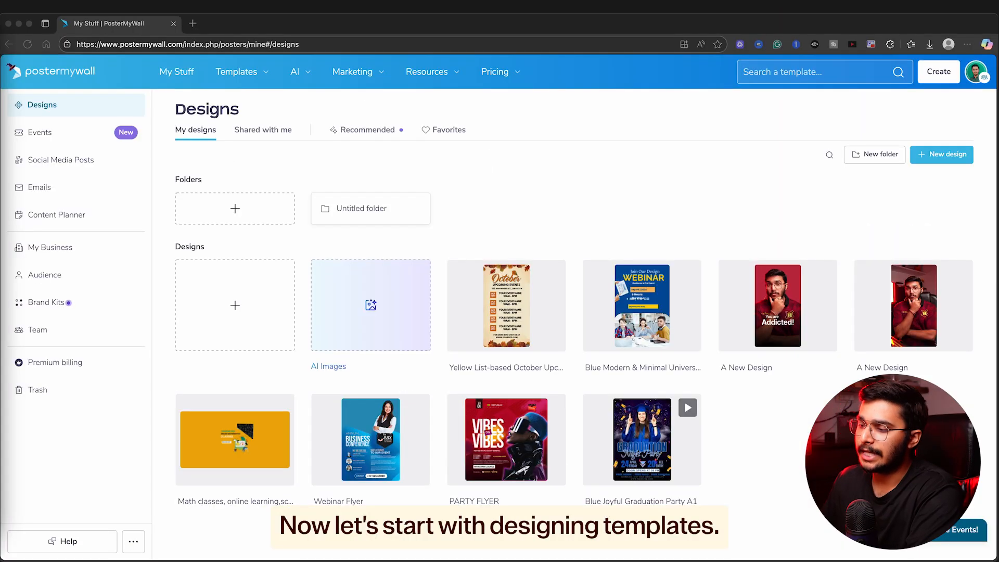
Browse the Templates gallery and search it for 'webinar'.
{"action": "left_click", "coordinate": [237, 72]}
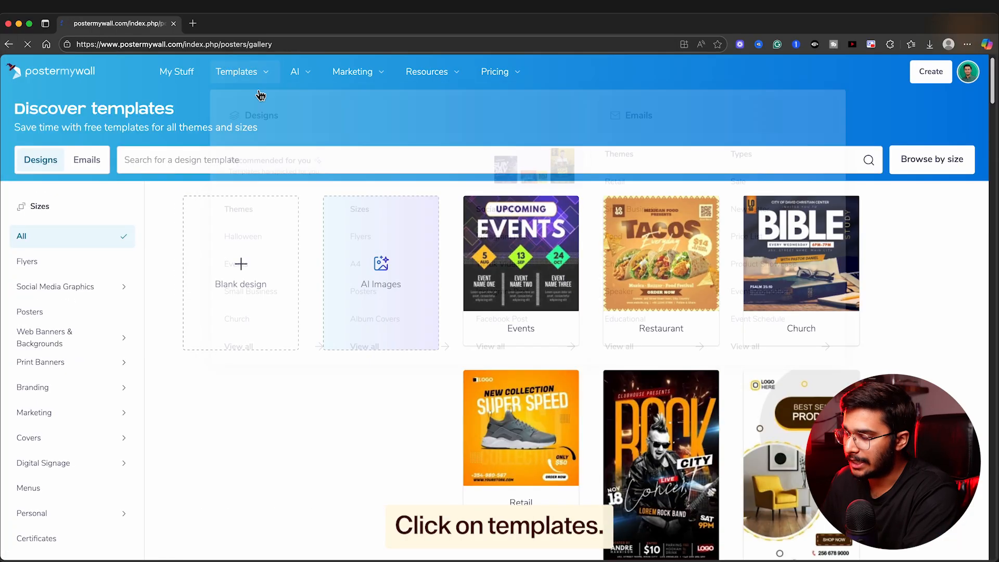
{"action": "scroll", "scroll_direction": "down", "scroll_amount": 3}
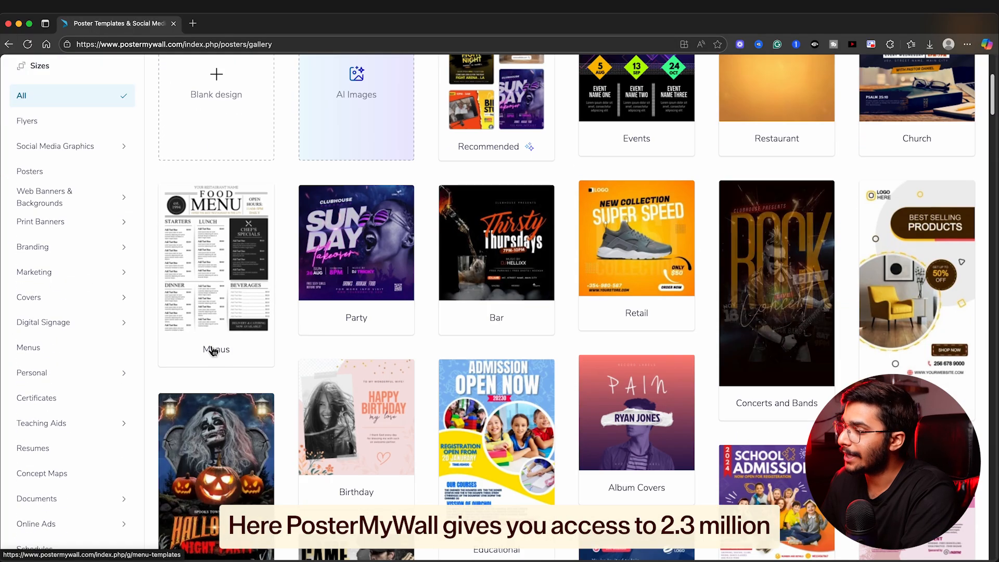
{"action": "scroll", "scroll_direction": "down", "scroll_amount": 3}
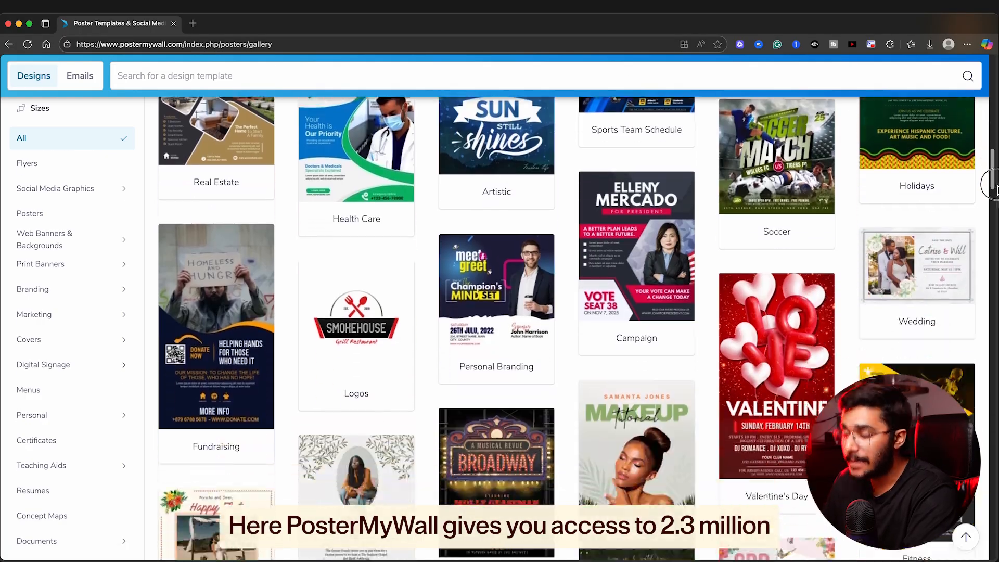
{"action": "scroll", "scroll_direction": "down", "scroll_amount": 3}
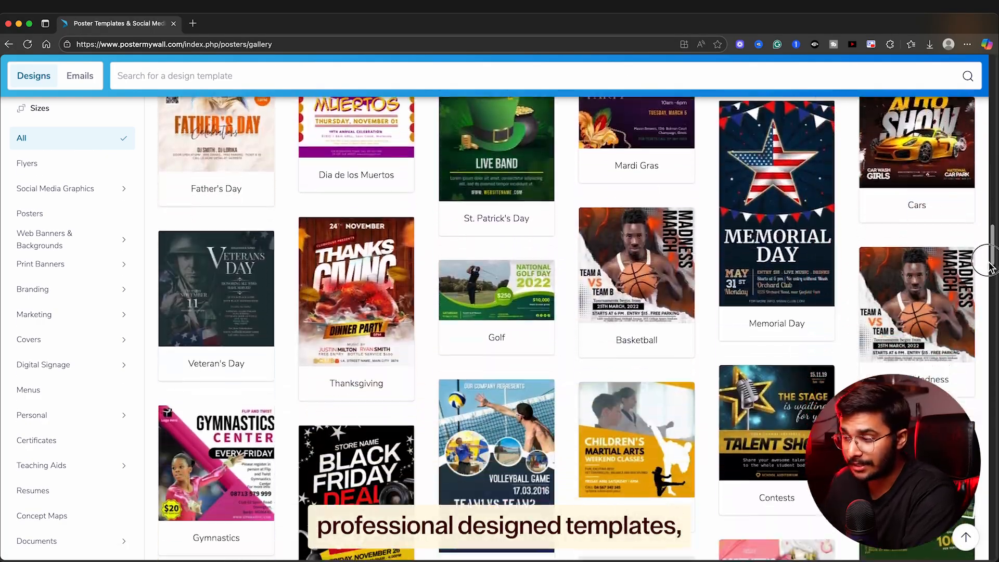
{"action": "scroll", "scroll_direction": "down", "scroll_amount": 3}
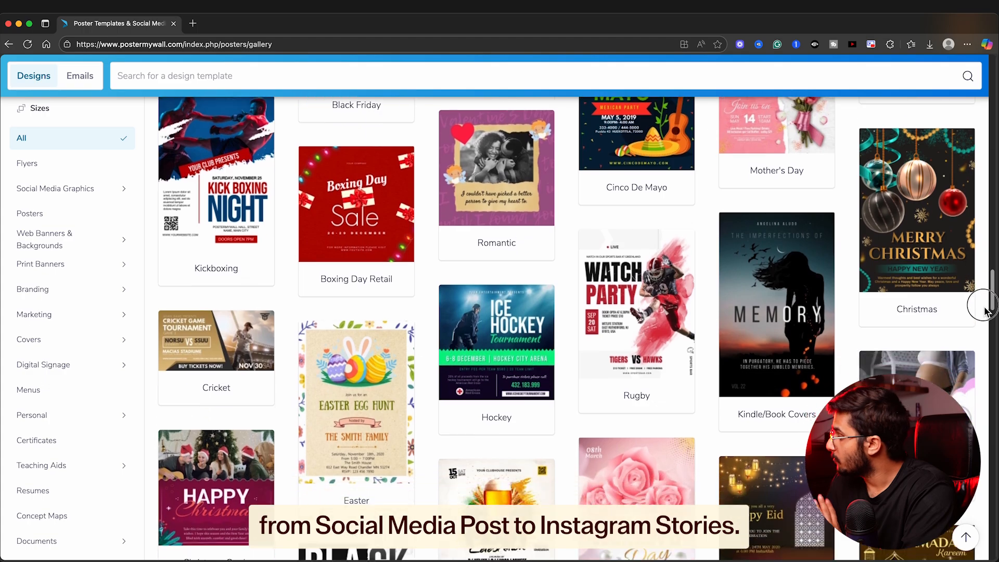
{"action": "scroll", "scroll_direction": "down", "scroll_amount": 3}
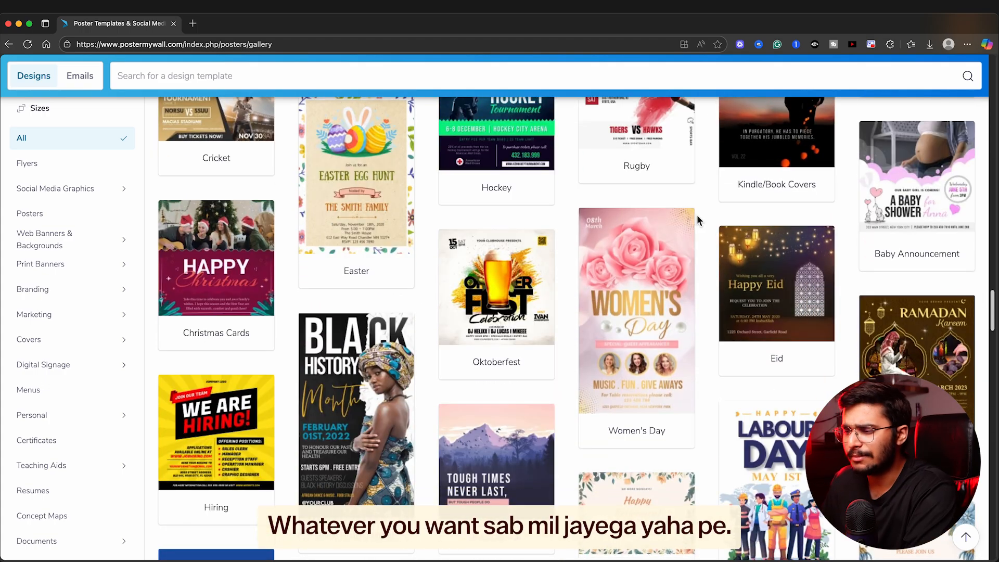
{"action": "type", "text": "webinar"}
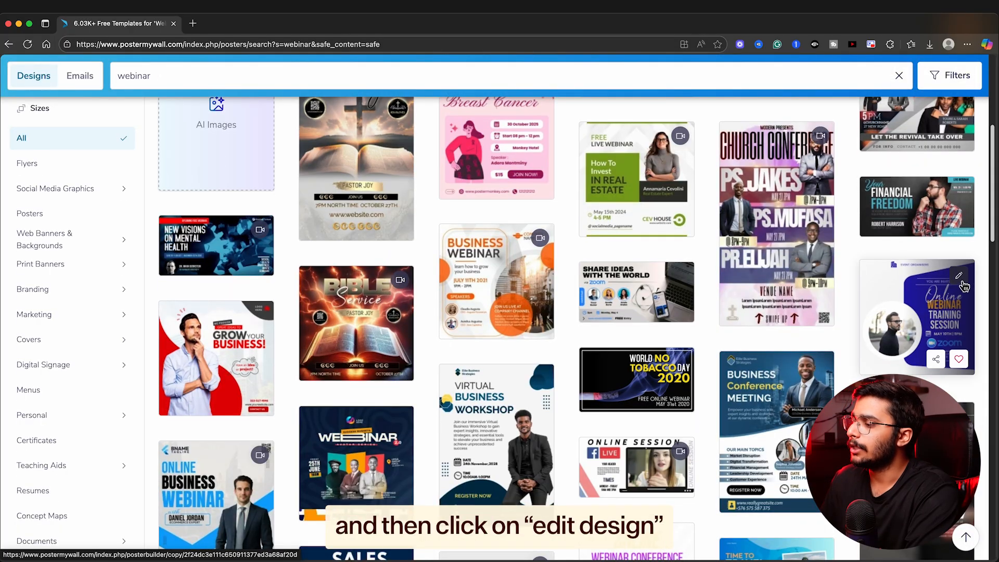
Open the Online Webinar Training Session template in the editor via Edit design.
{"action": "left_click", "coordinate": [966, 275]}
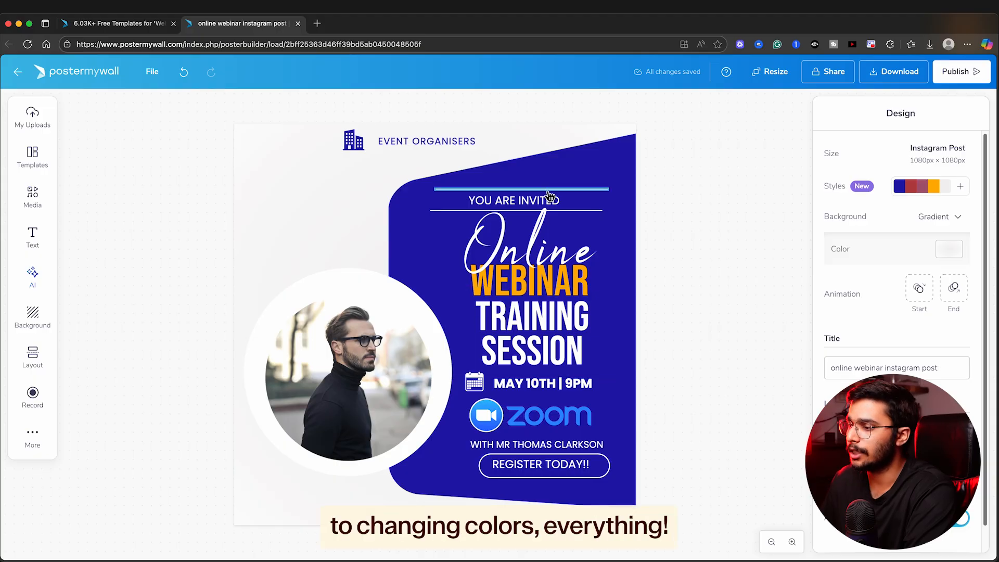
{"action": "left_click", "coordinate": [516, 200]}
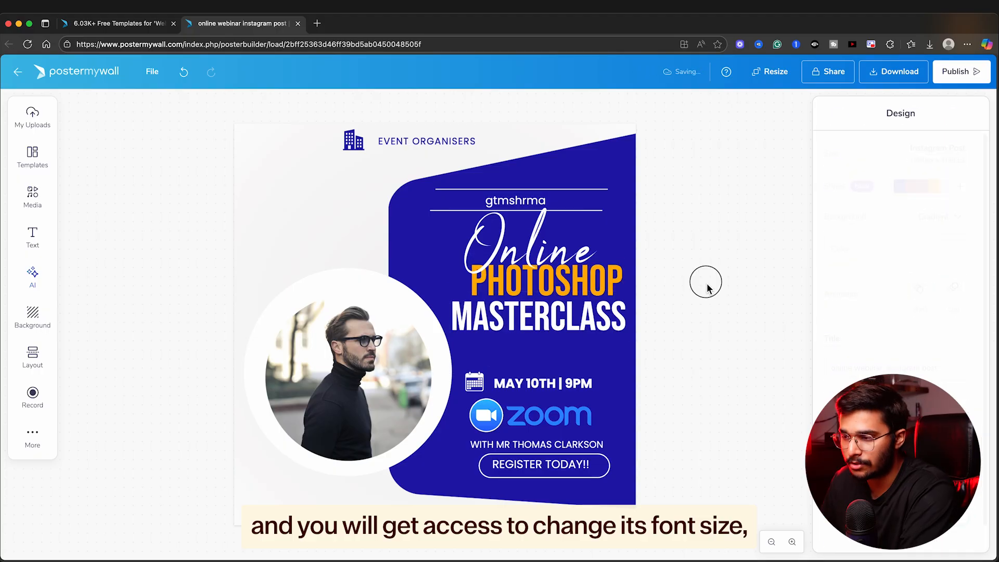
{"action": "left_click", "coordinate": [537, 444]}
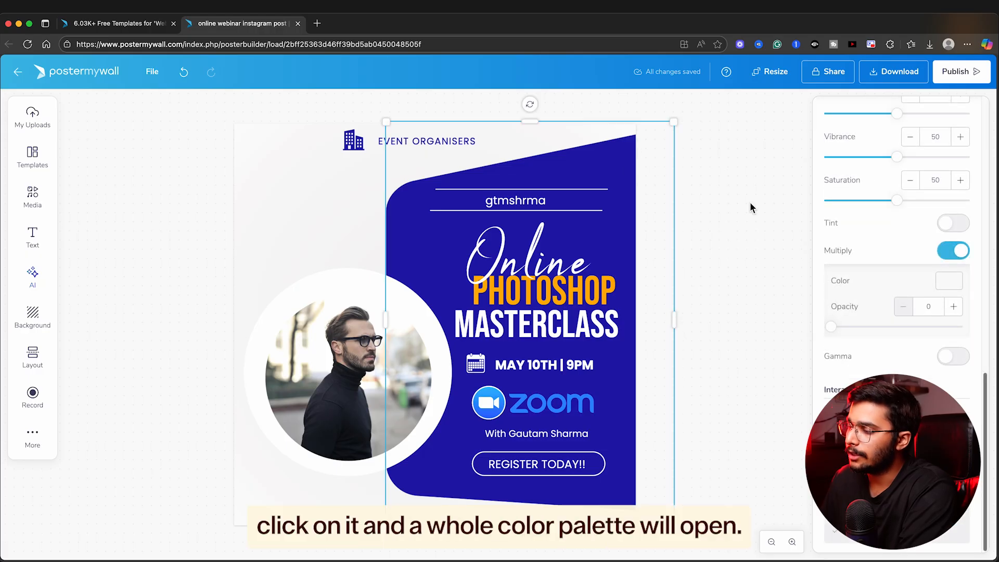
{"action": "mouse_move", "coordinate": [949, 281]}
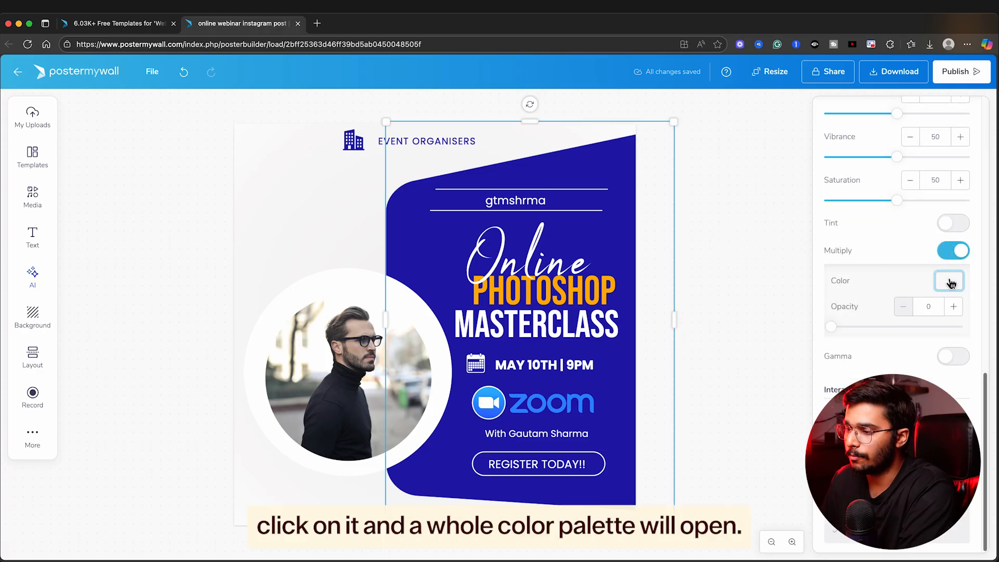
Set the backdrop shape's colour to dark blue-grey #285161 using the colour picker.
{"action": "left_click", "coordinate": [950, 280]}
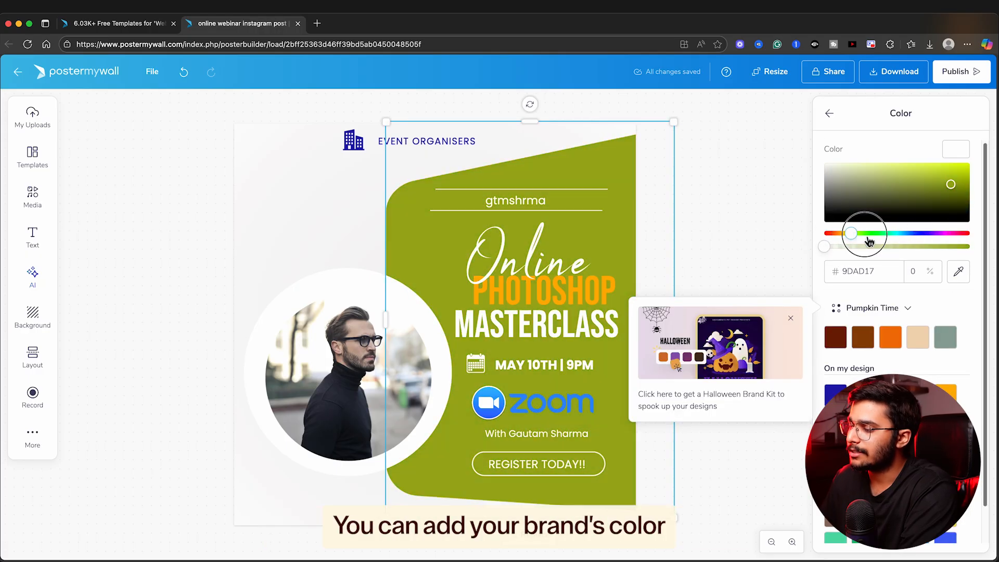
{"action": "left_click", "coordinate": [912, 197]}
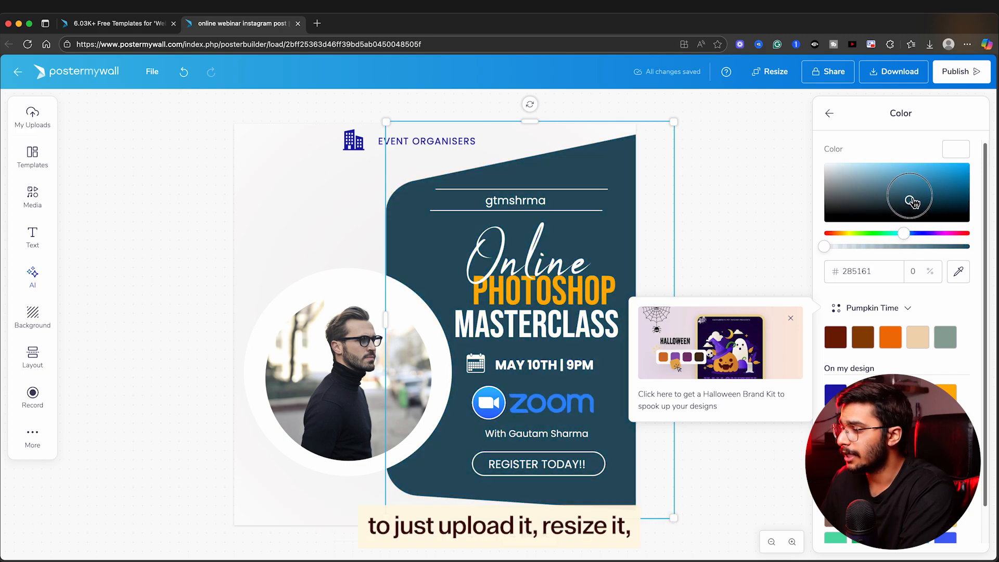
{"action": "left_click", "coordinate": [830, 114]}
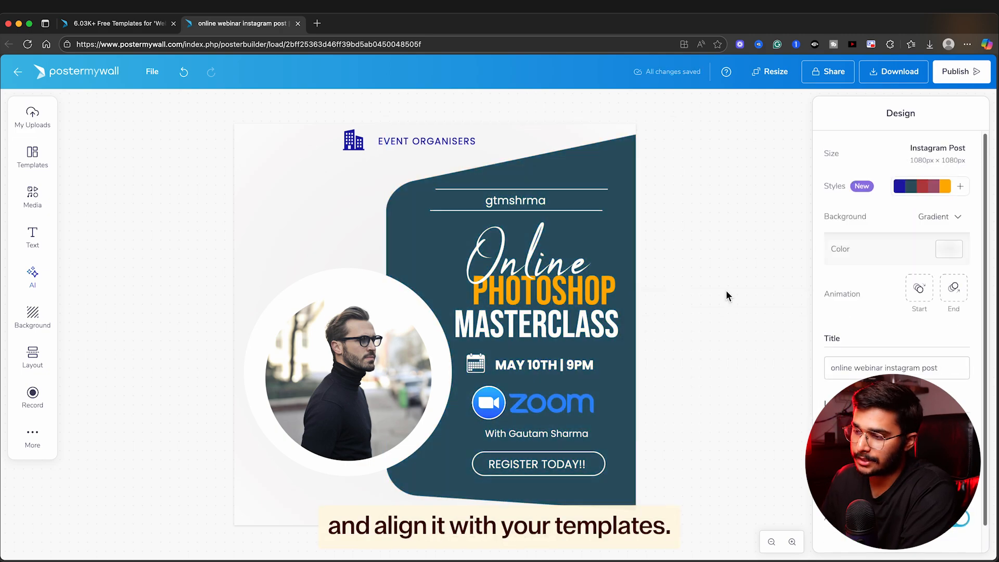
{"action": "left_click", "coordinate": [534, 324]}
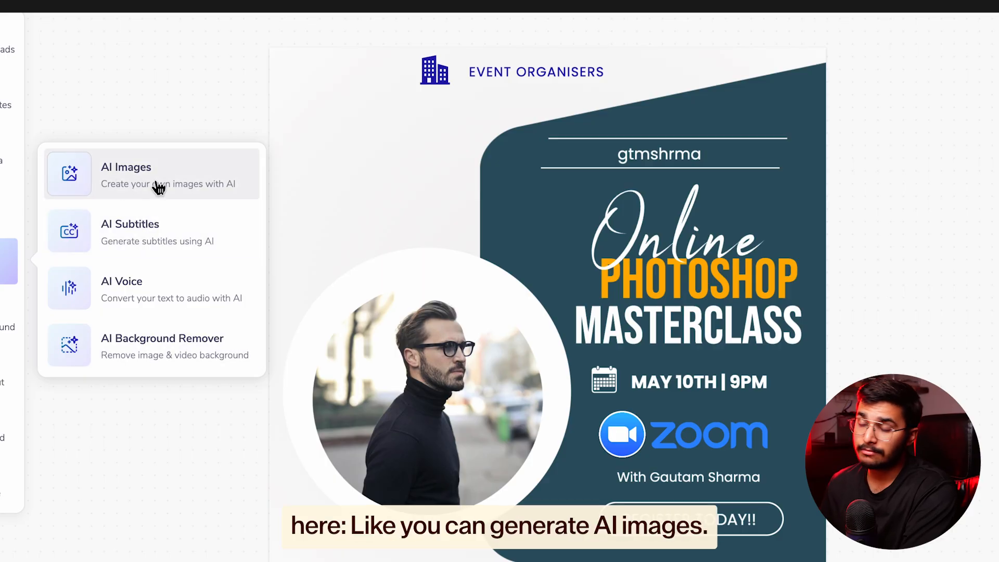
Generate an AI portrait of a smiling man in a suit and a Taylor-voiced AI voiceover from the script.
{"action": "left_click", "coordinate": [152, 173]}
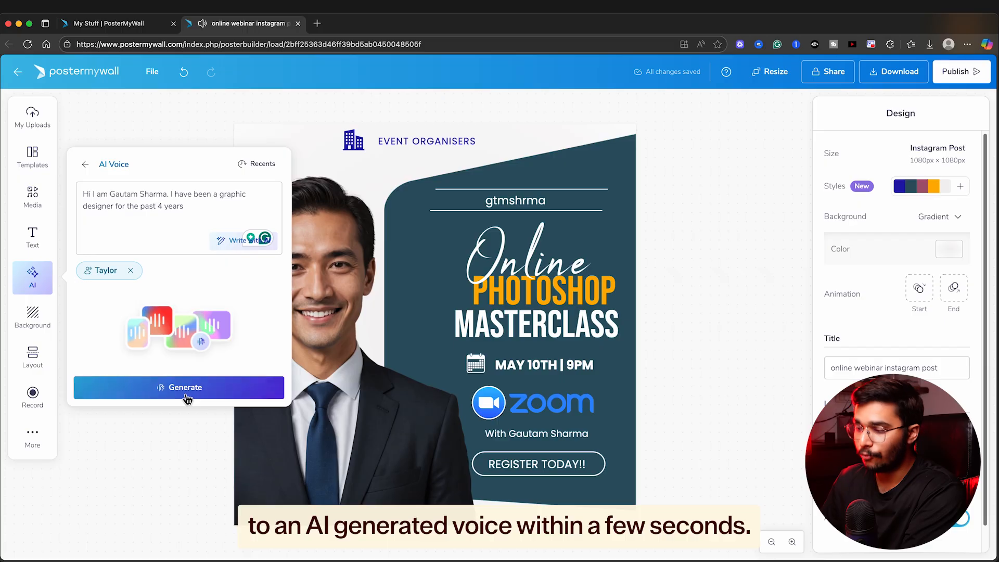
{"action": "left_click", "coordinate": [179, 387]}
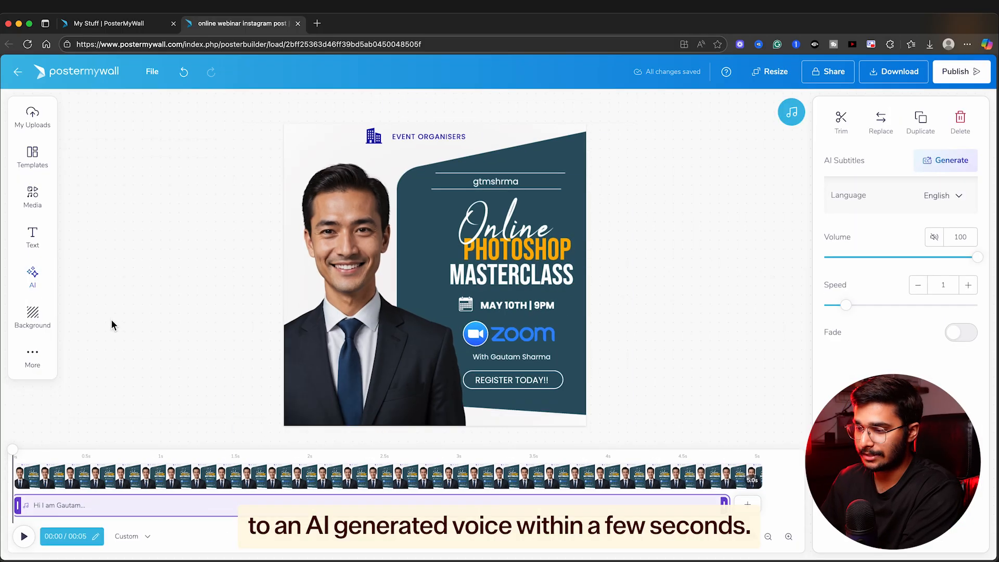
{"action": "left_click", "coordinate": [32, 277]}
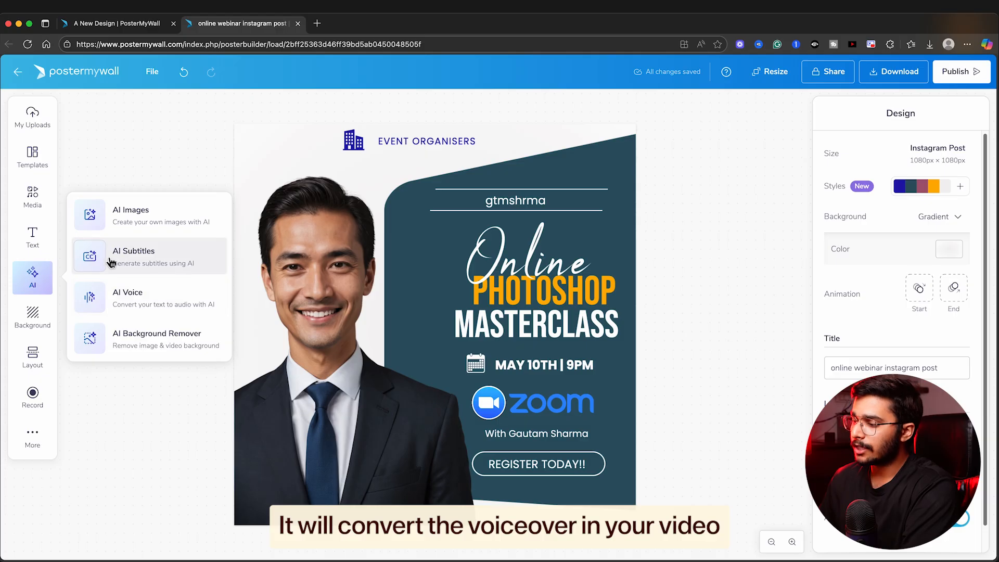
{"action": "left_click", "coordinate": [132, 256]}
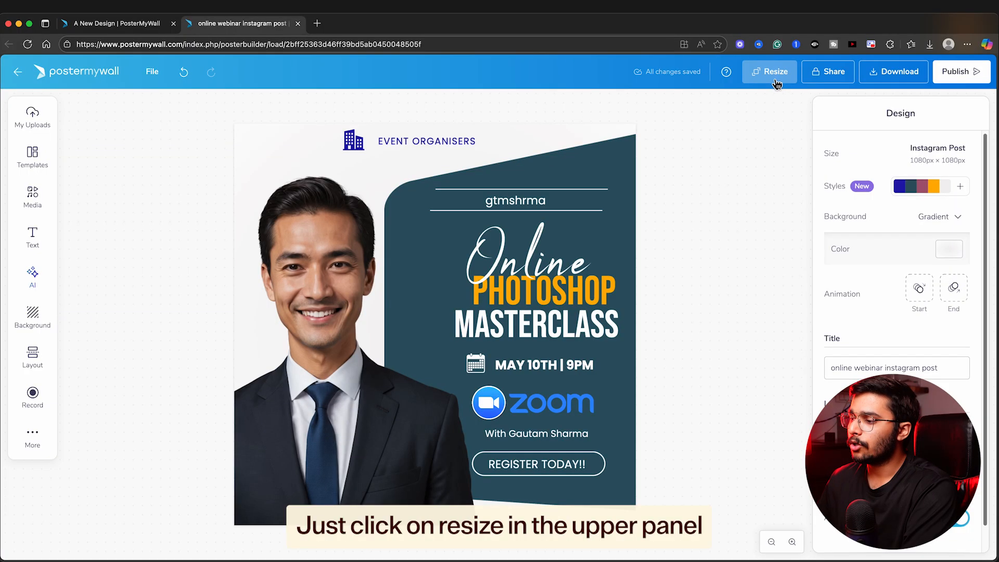
Resize the post to YouTube Thumbnail (1280×720) in a new copy and start its download.
{"action": "left_click", "coordinate": [769, 72]}
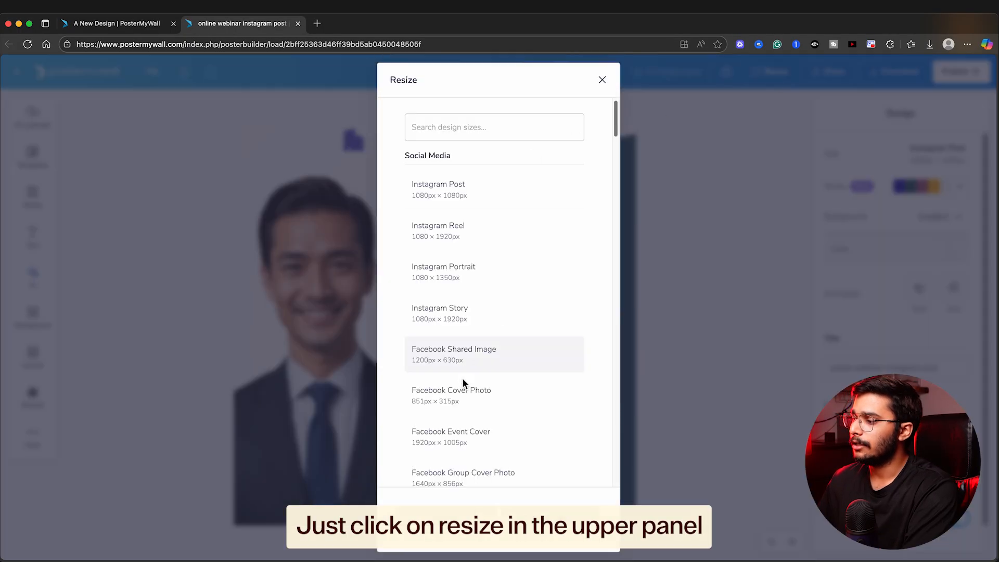
{"action": "scroll", "scroll_direction": "down", "scroll_amount": 3}
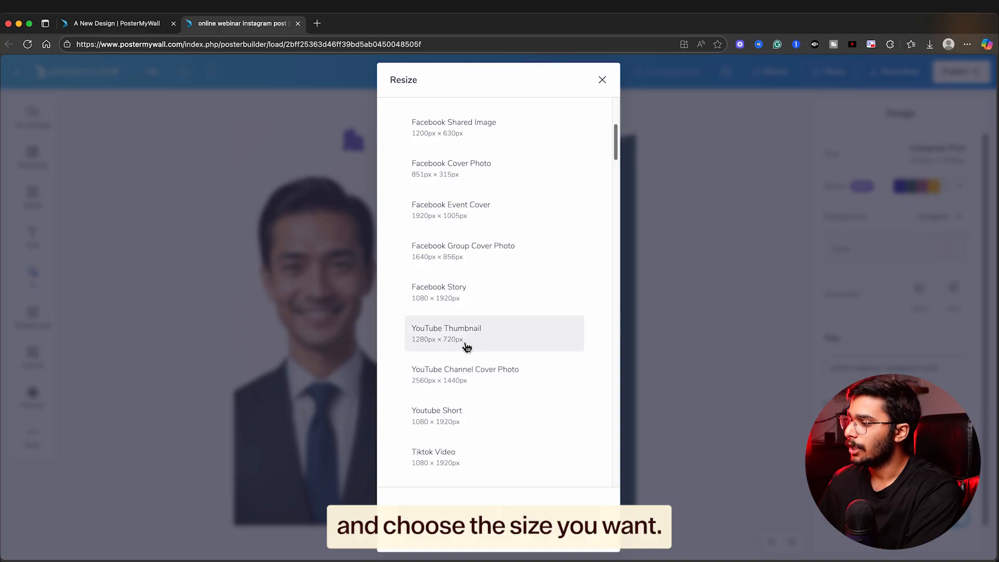
{"action": "left_click", "coordinate": [465, 333]}
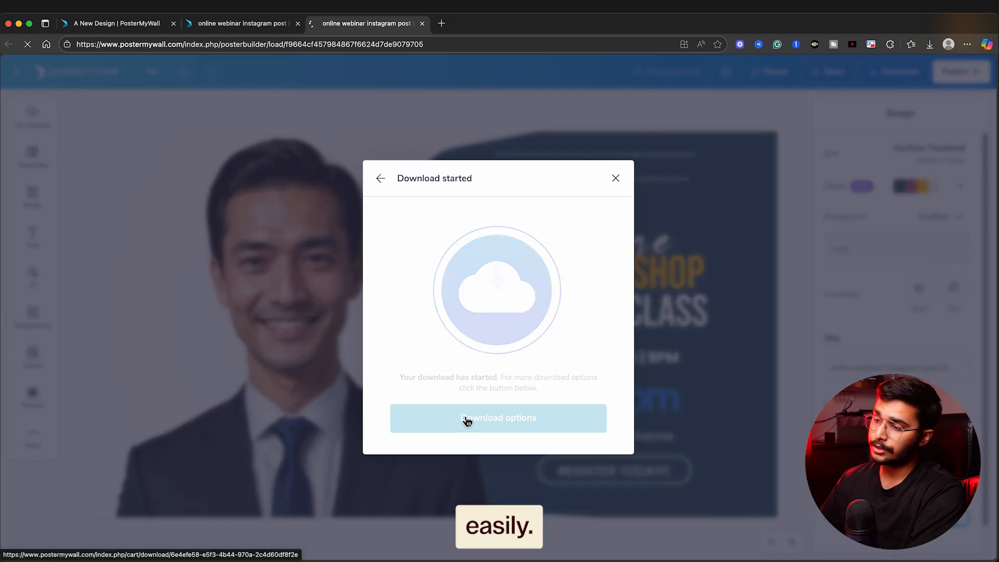
{"action": "left_click", "coordinate": [615, 178]}
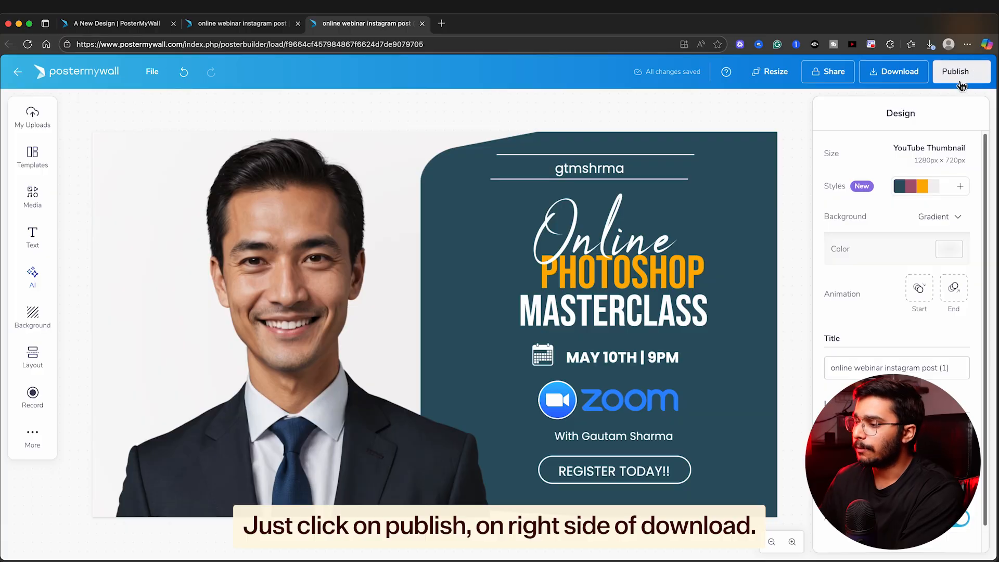
Publish to social media as a Pinterest post titled Online Photoshop Masterclass and save it as a draft.
{"action": "left_click", "coordinate": [956, 71]}
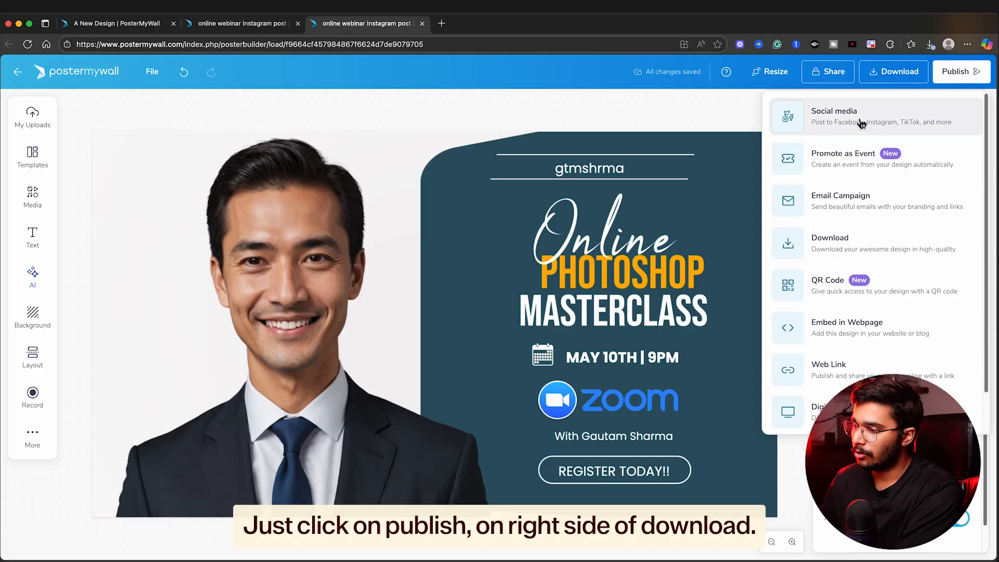
{"action": "left_click", "coordinate": [834, 116]}
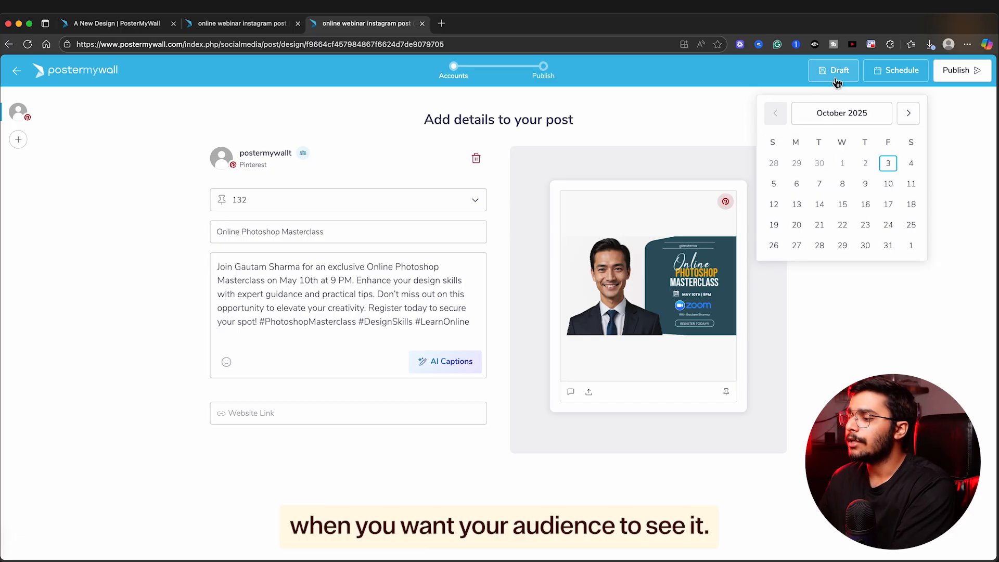
{"action": "left_click", "coordinate": [886, 163]}
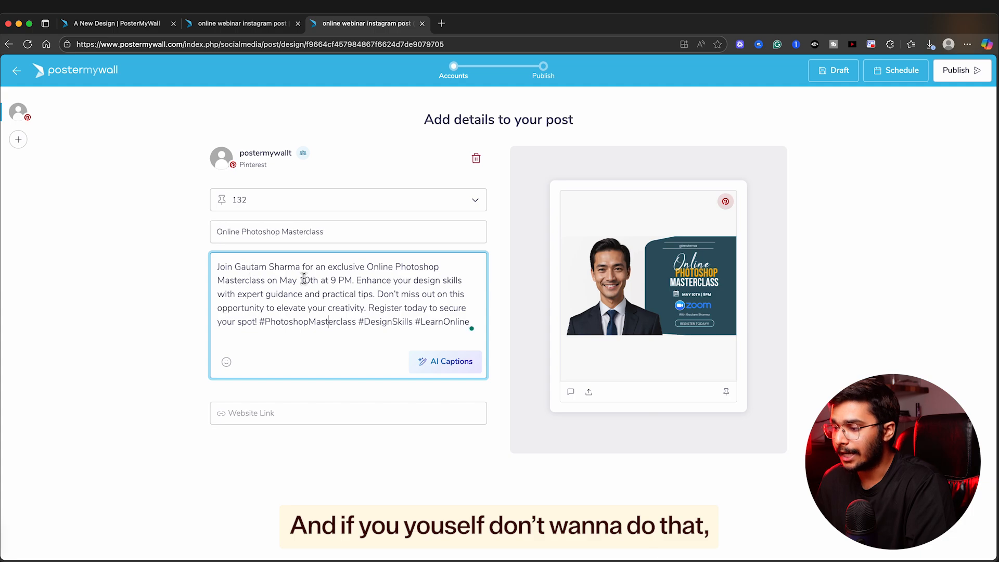
{"action": "left_click_drag", "start_coordinate": [218, 267], "coordinate": [468, 321]}
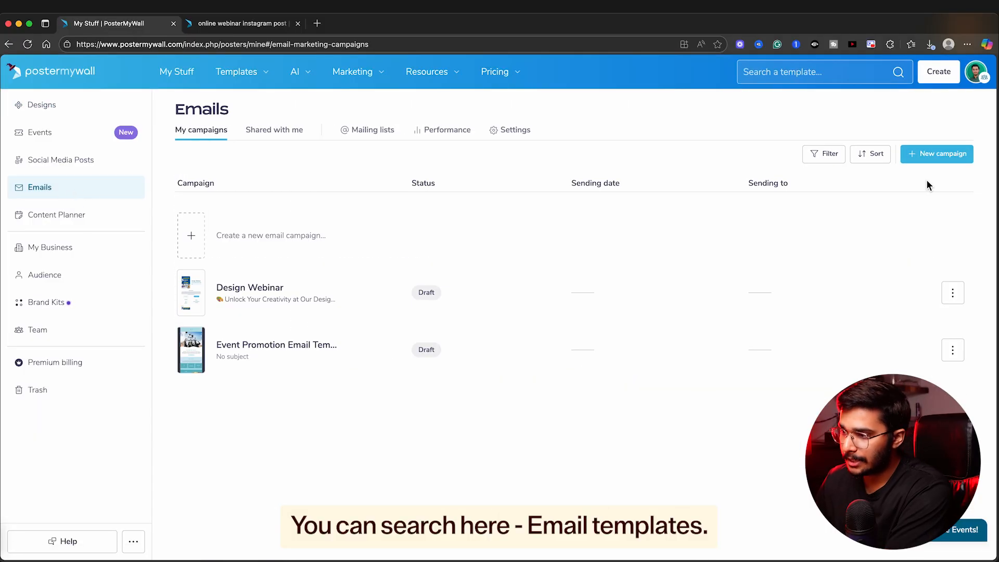
Start a new email campaign from My Stuff > Emails and browse the Newsletter templates.
{"action": "left_click", "coordinate": [936, 154]}
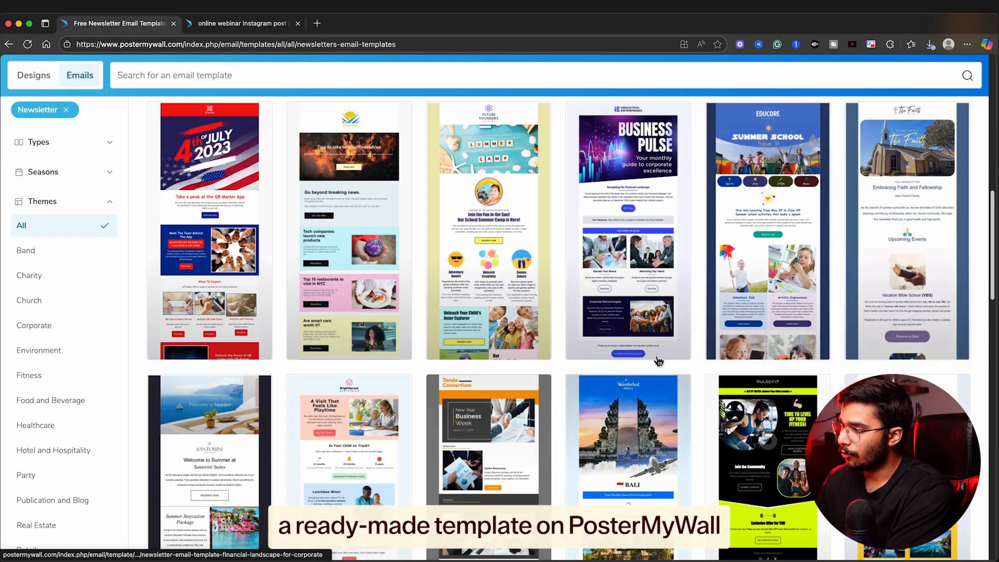
{"action": "scroll", "scroll_direction": "down", "scroll_amount": 3}
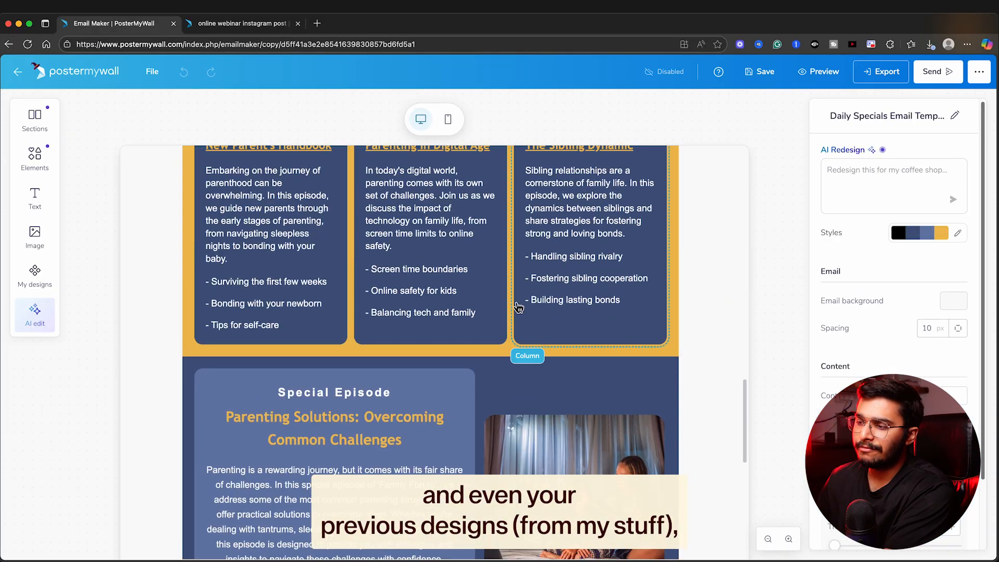
{"action": "scroll", "scroll_direction": "down", "scroll_amount": 3}
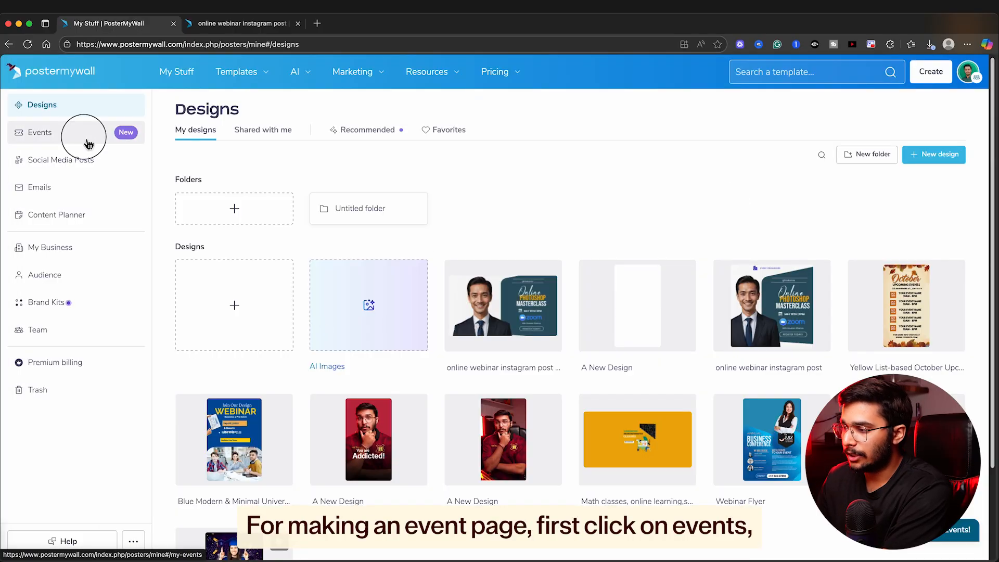
Start a new event from My Stuff's Events list and focus the Name field.
{"action": "left_click", "coordinate": [40, 132]}
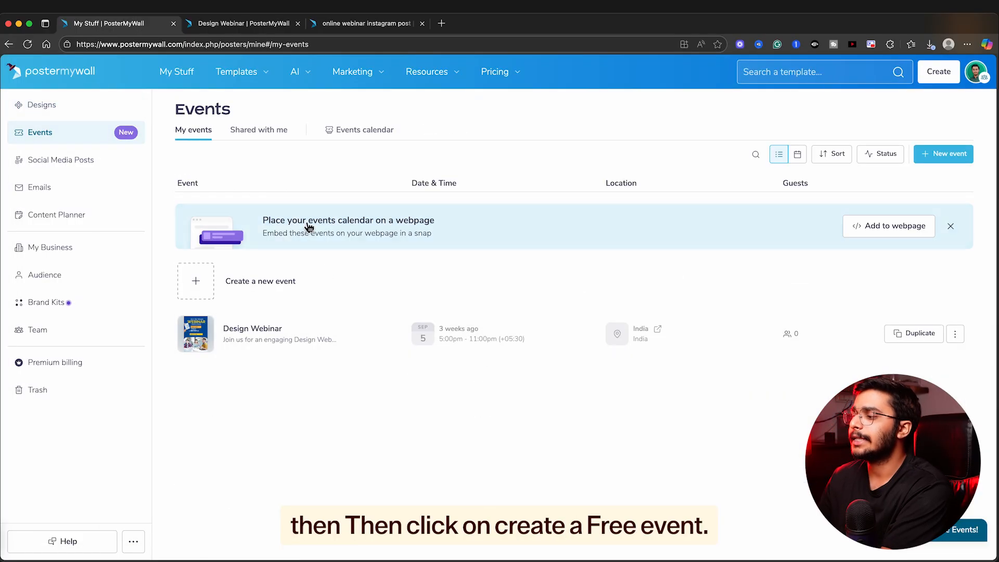
{"action": "left_click", "coordinate": [943, 154]}
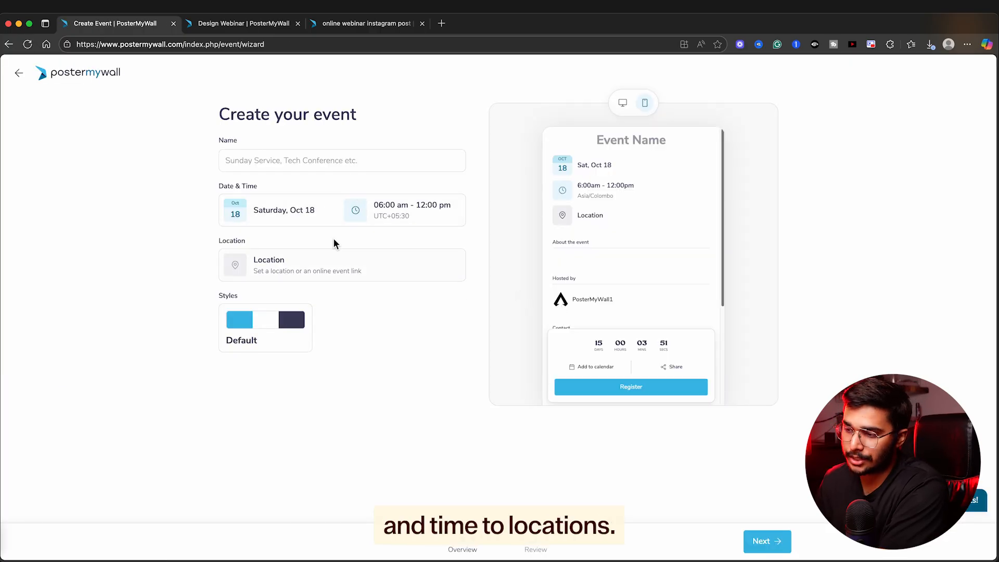
{"action": "left_click", "coordinate": [341, 160]}
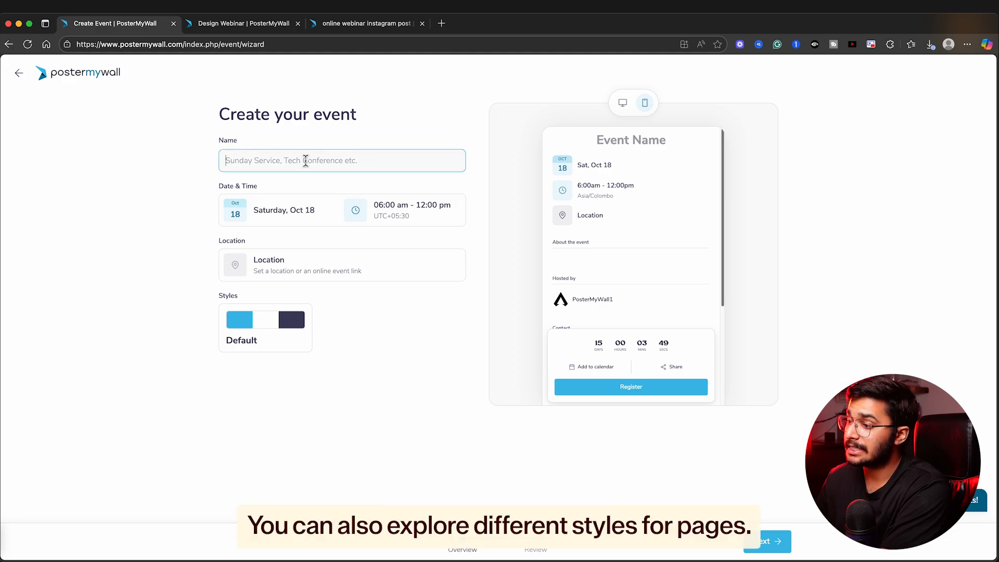